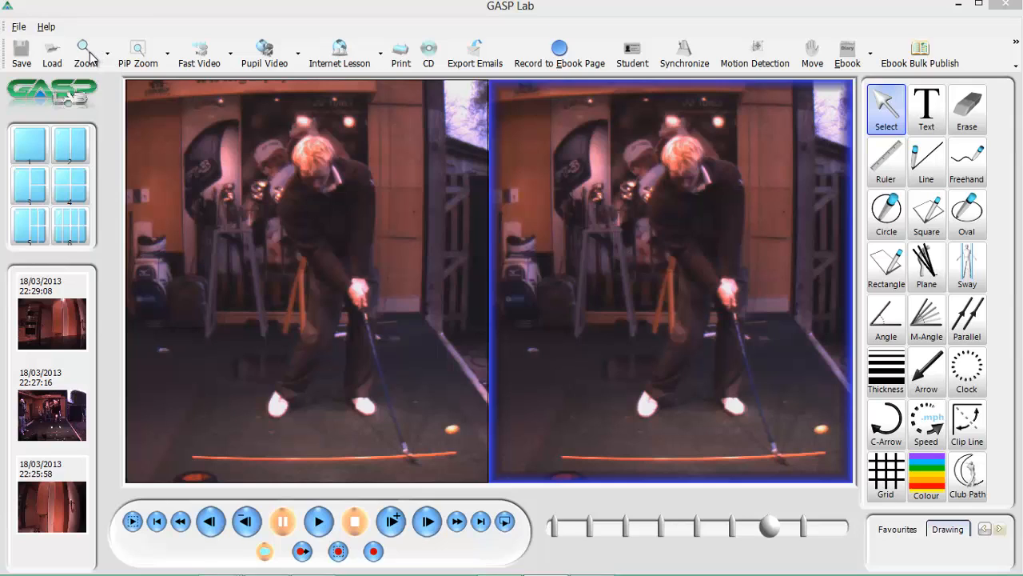
Step: Magnify the right video pane to a close-up of the golfer's torso and legs
left_click(85, 50)
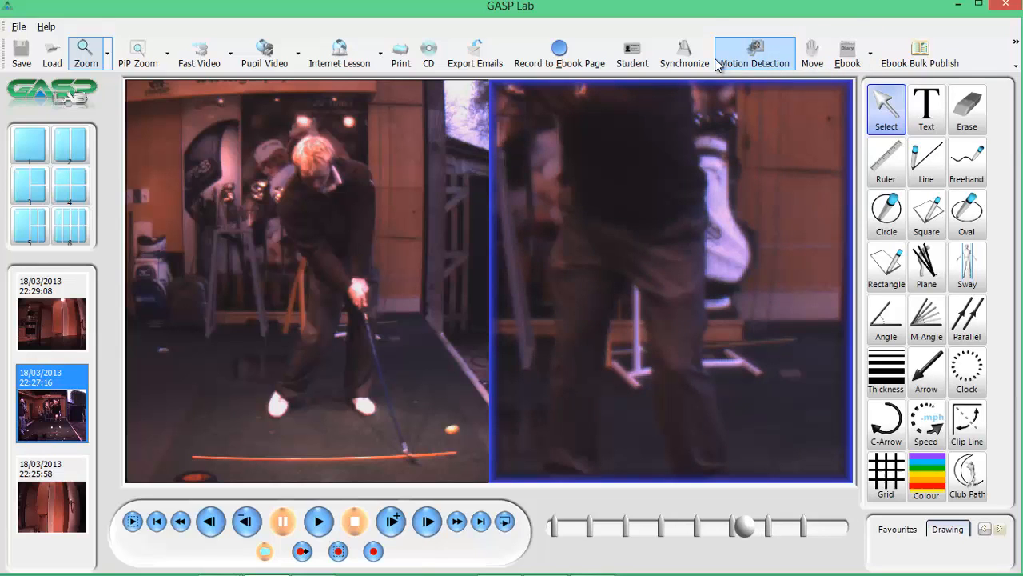
Step: Activate the left video pane and scrub its swing forward into the backswing
left_click(812, 55)
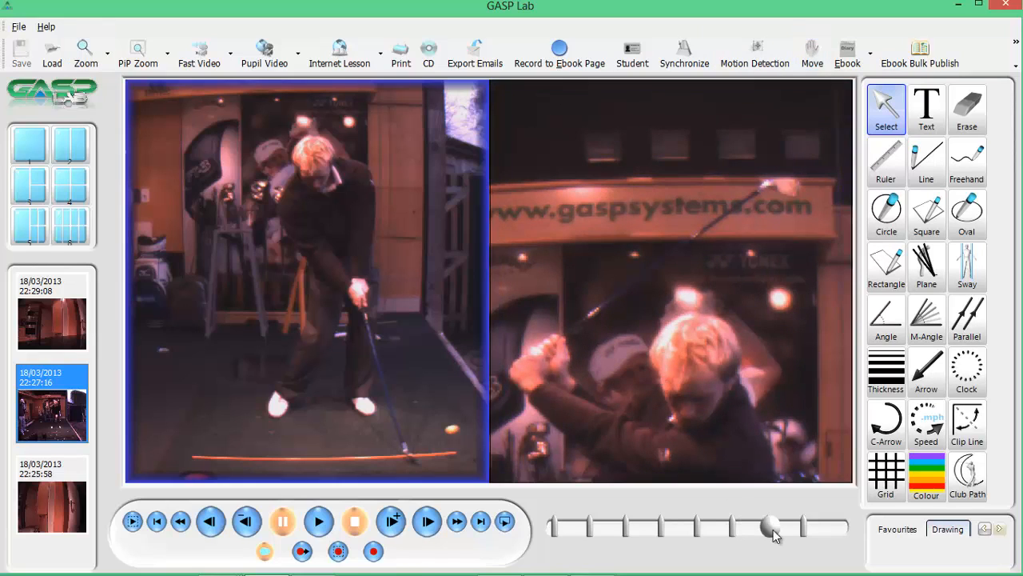
left_click_drag(771, 526, 744, 526)
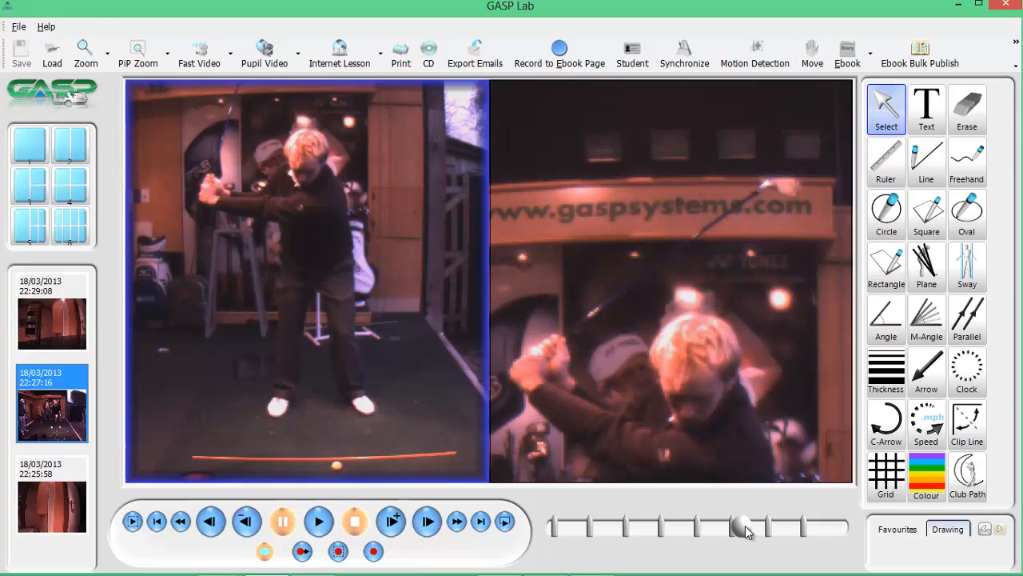